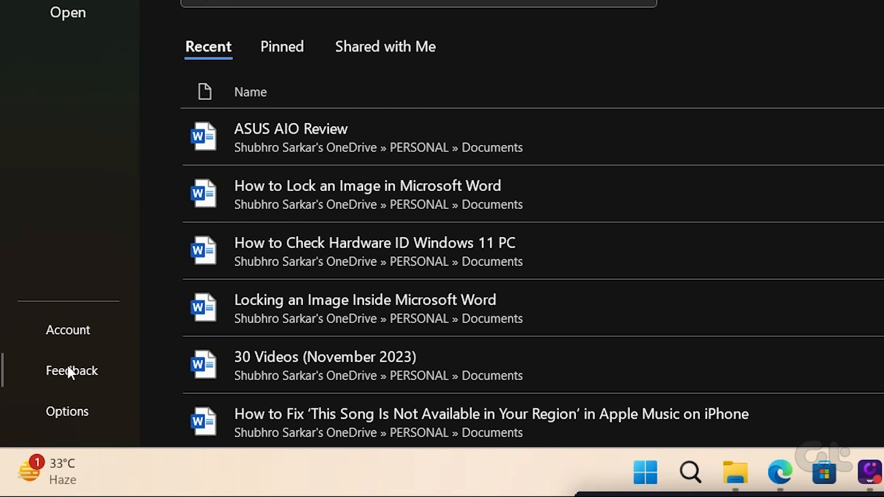
Step: Open Word Options from the File backstage sidebar, landing on General settings
{"action": "left_click", "coordinate": [67, 411]}
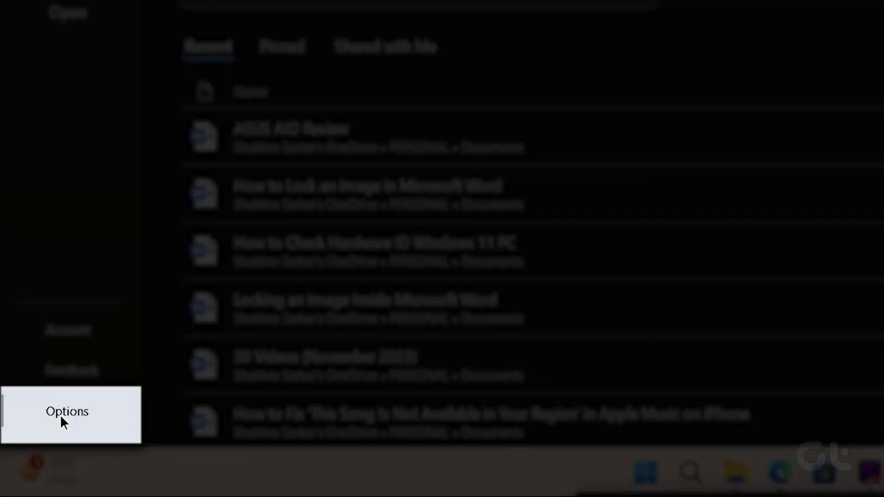
{"action": "left_click", "coordinate": [67, 412]}
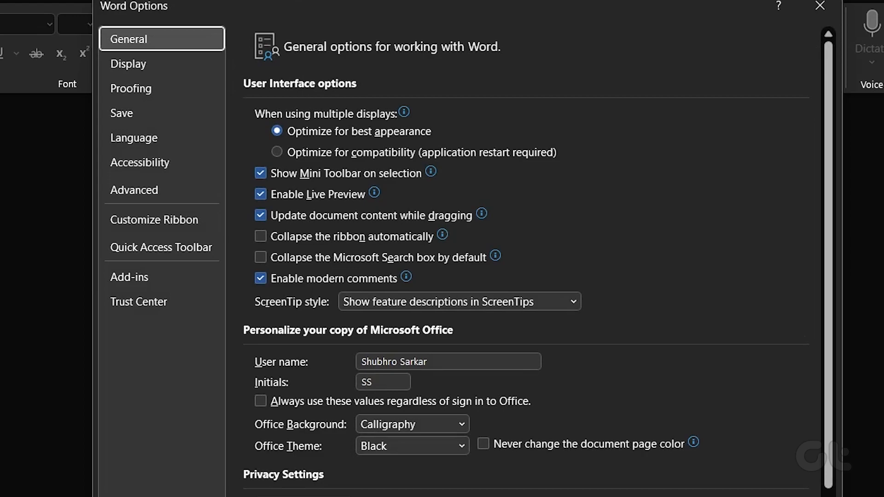
{"action": "mouse_move", "coordinate": [535, 290]}
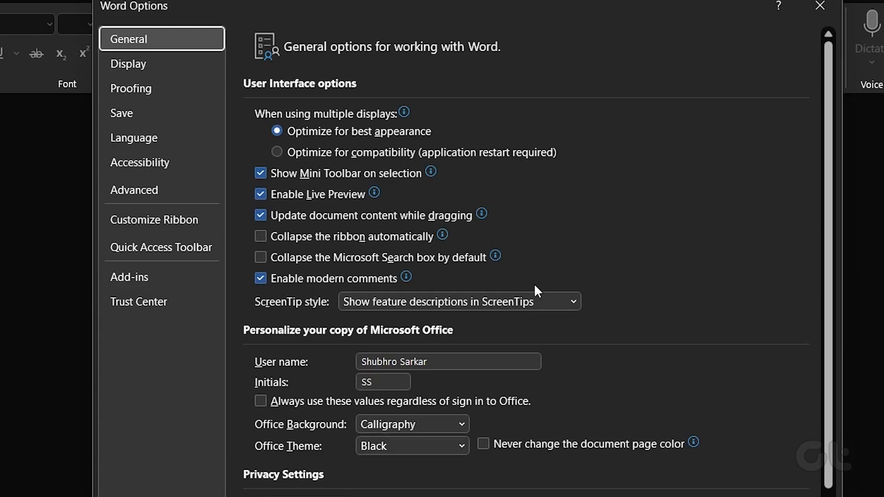
Step: Switch Word Options to the Customize Ribbon page with the Main Tabs list shown
{"action": "left_click", "coordinate": [155, 219]}
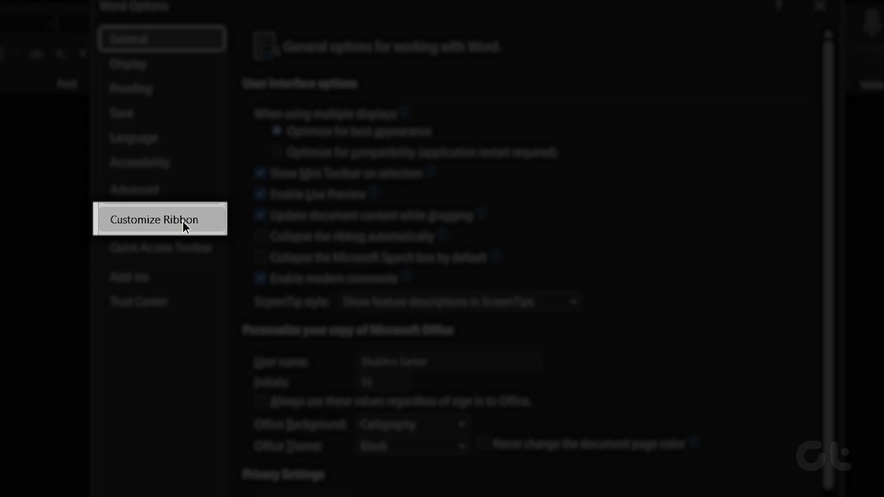
{"action": "left_click", "coordinate": [155, 220]}
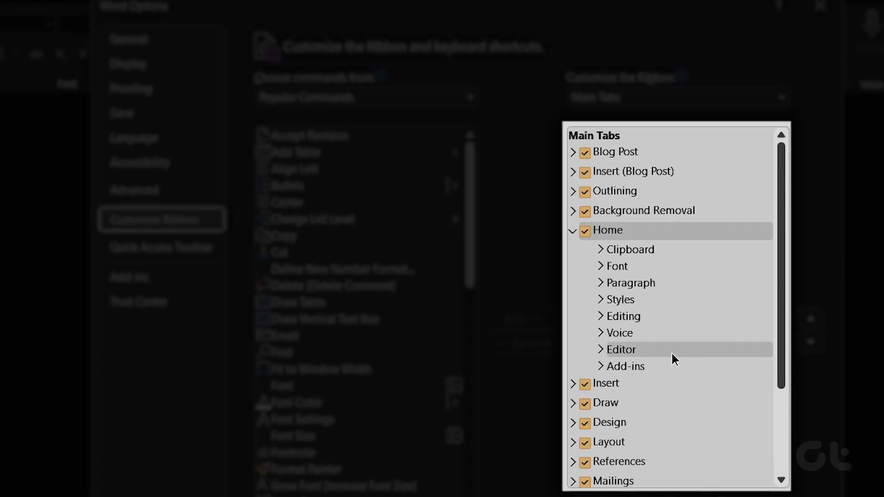
Step: Tick the Developer checkbox in the Main Tabs list and confirm with OK
{"action": "scroll", "scroll_direction": "down", "scroll_amount": 3}
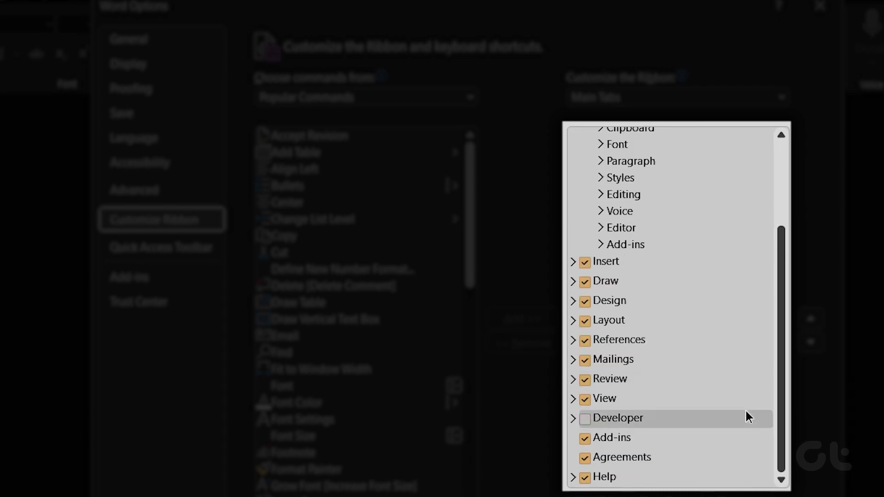
{"action": "left_click", "coordinate": [584, 418]}
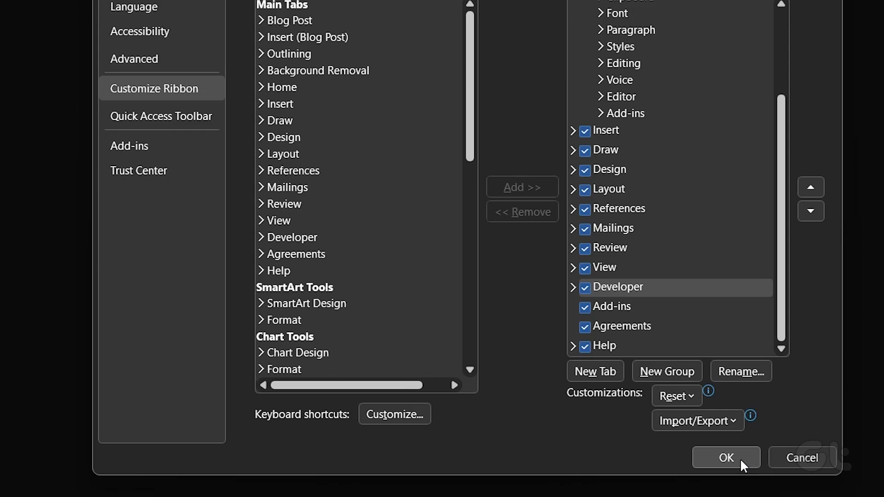
{"action": "left_click", "coordinate": [725, 459]}
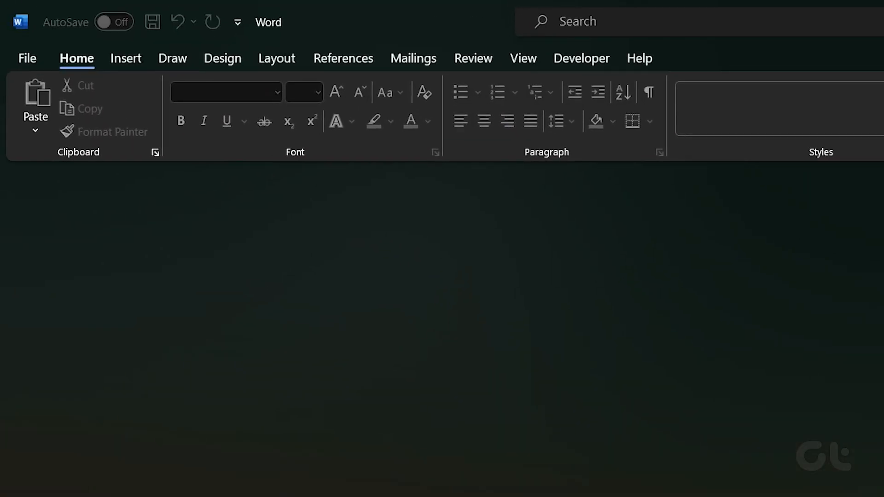
Step: Show the Developer ribbon with its code, add-ins, controls and template tools
{"action": "left_click", "coordinate": [581, 58]}
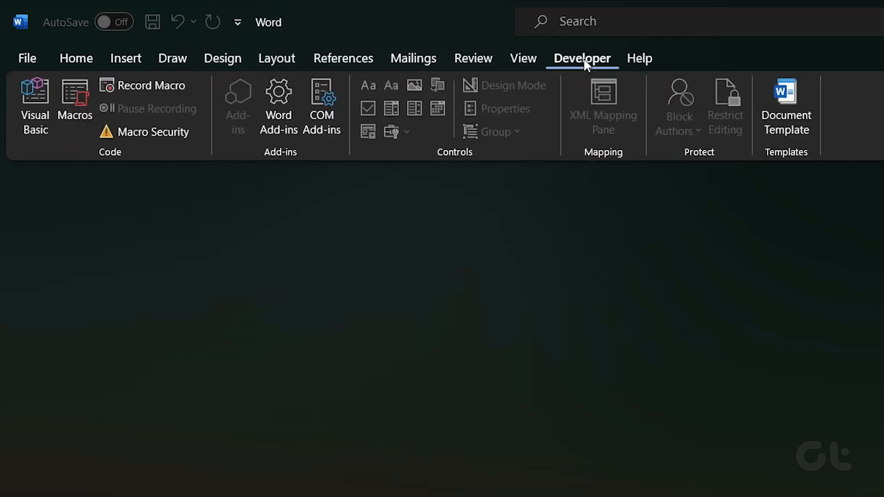
{"action": "mouse_move", "coordinate": [261, 120]}
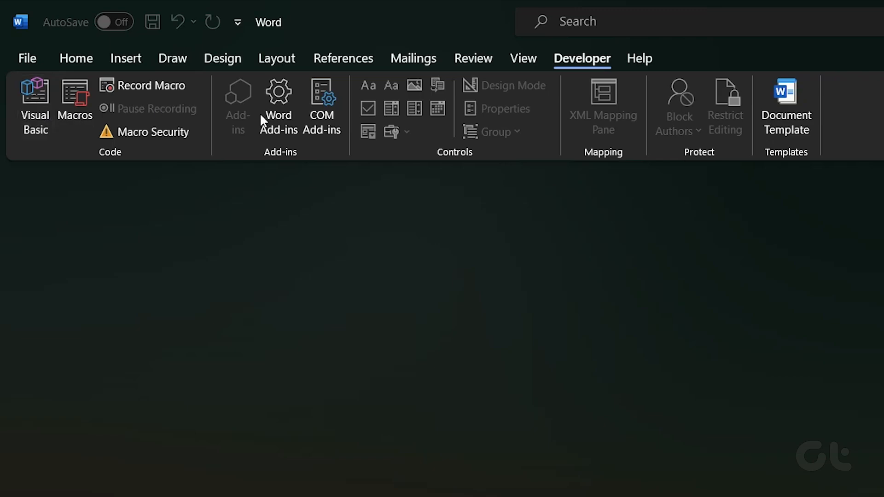